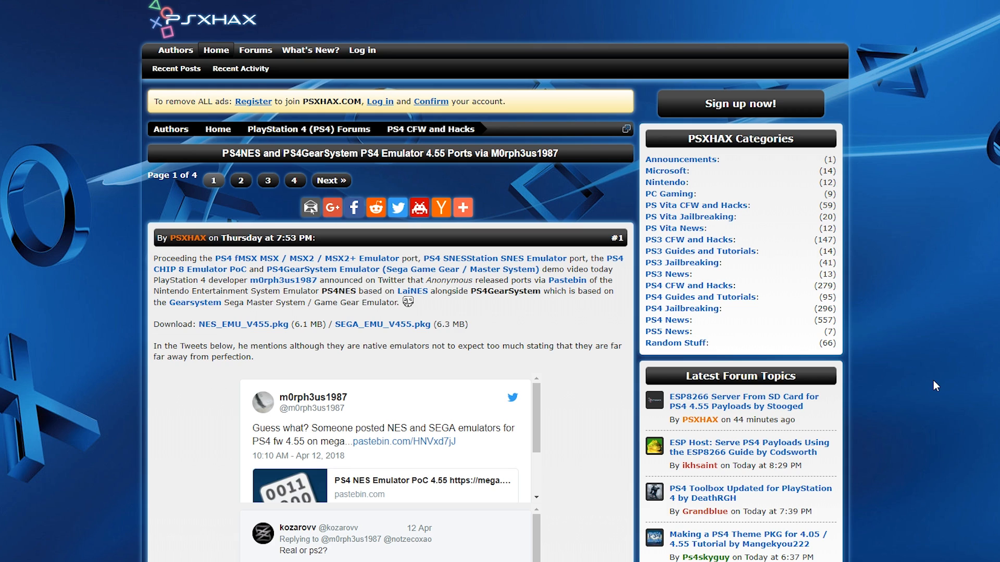
mouse_move(536, 334)
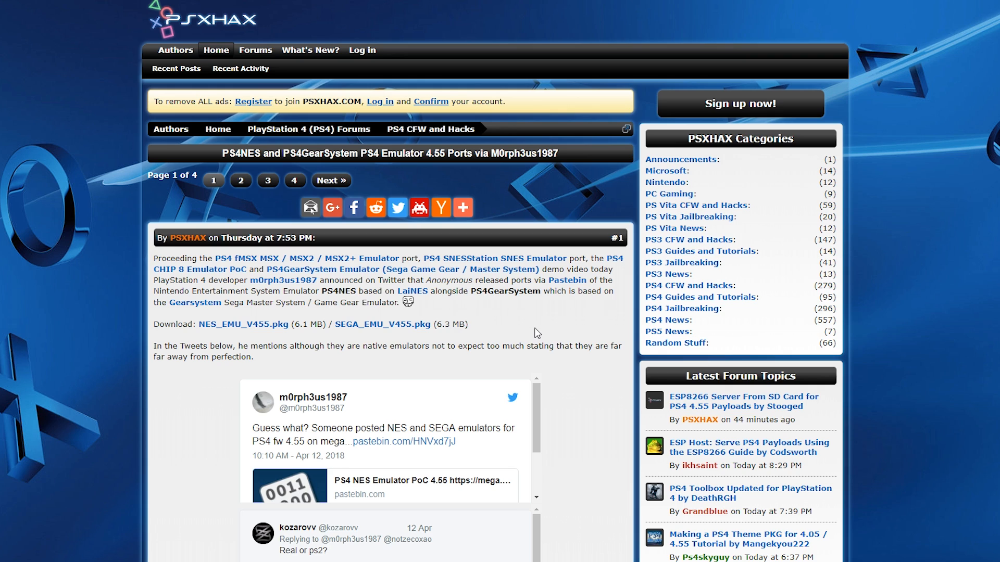
mouse_move(272, 351)
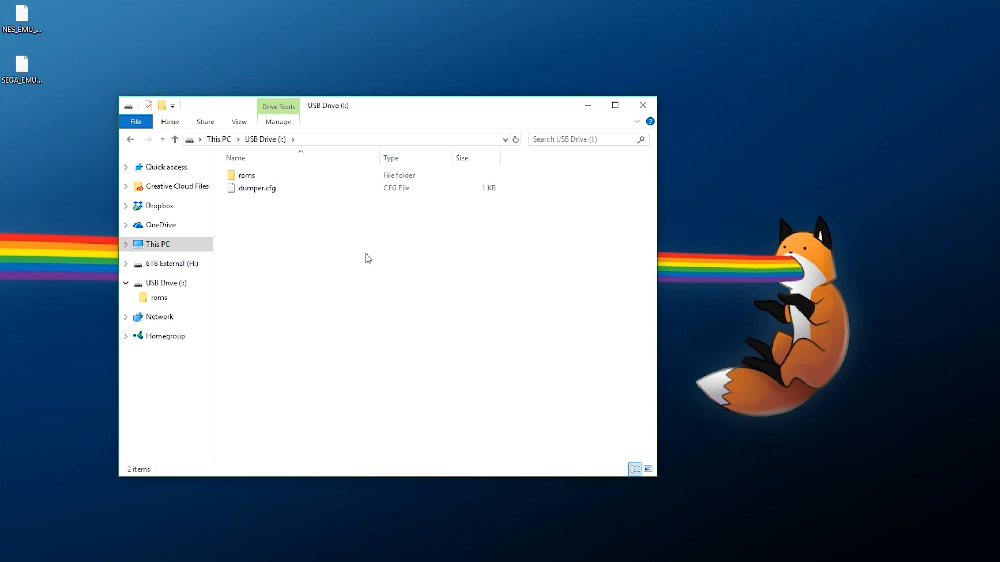
Paste NES_EMU_V455.pkg and SEGA_EMU_V455.pkg onto the USB Drive (I:) root beside the roms folder.
right_click(368, 258)
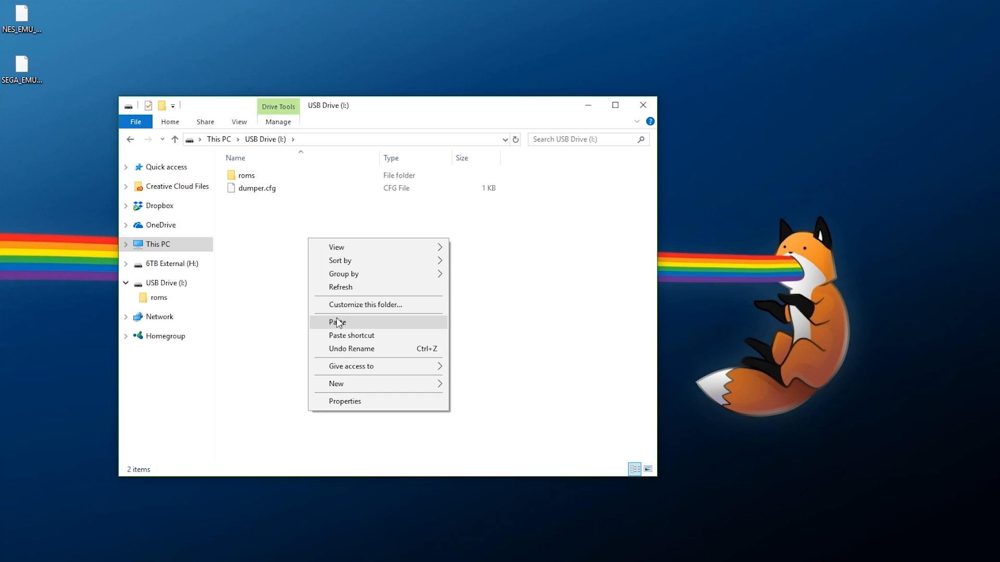
click(337, 322)
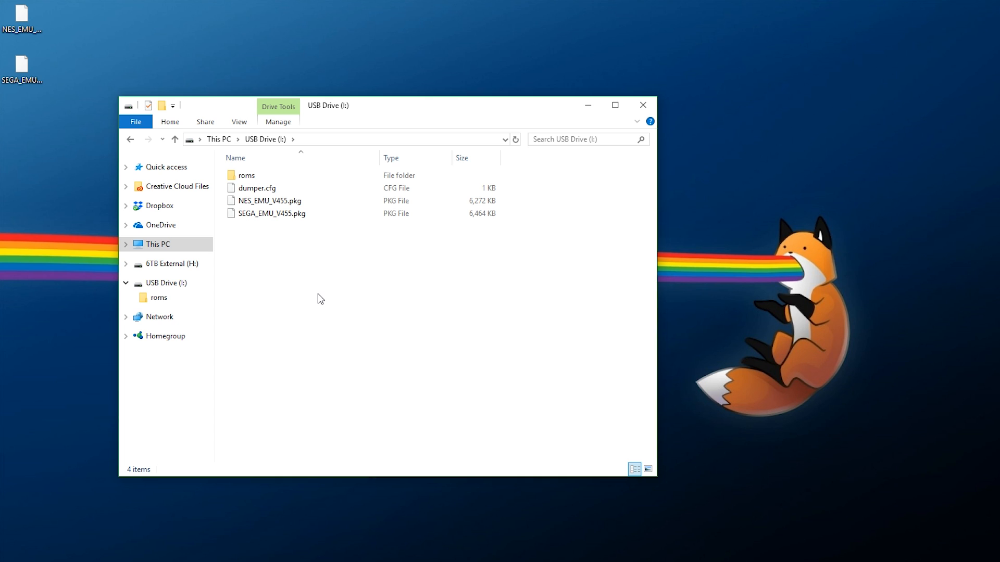
click(246, 175)
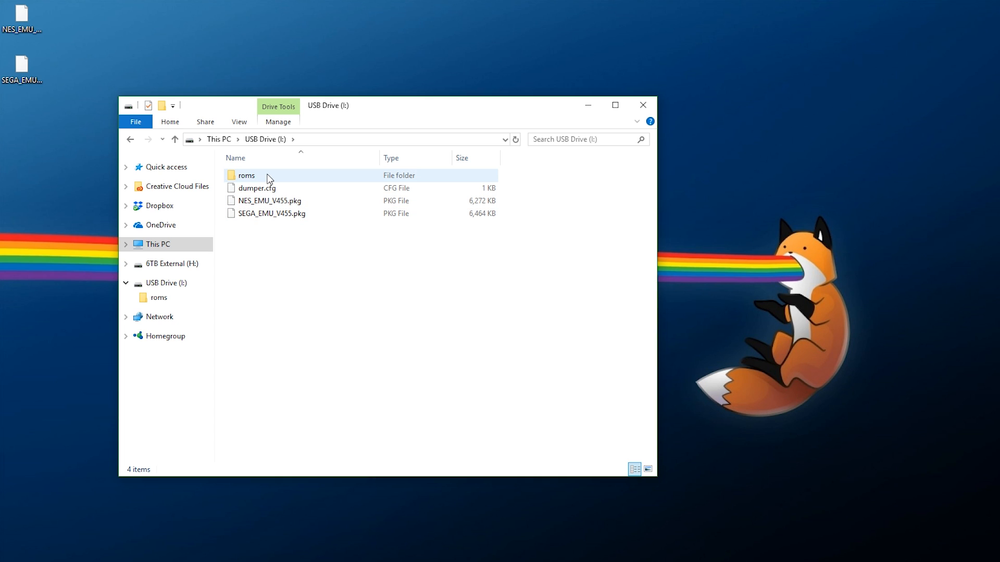
click(257, 187)
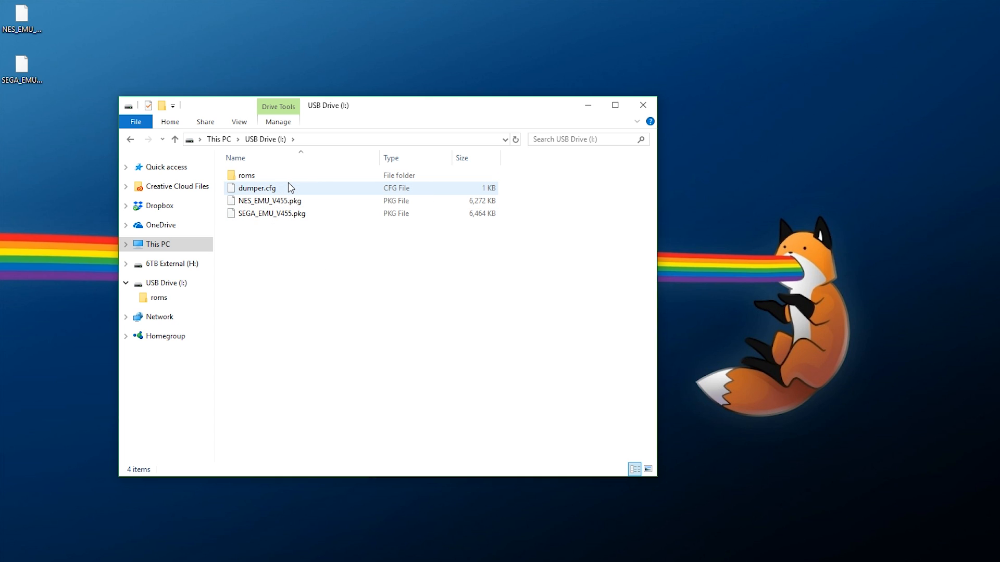
Review the four NES and SMS ROMs in roms, then return to This PC and select USB Drive (I:).
double_click(245, 175)
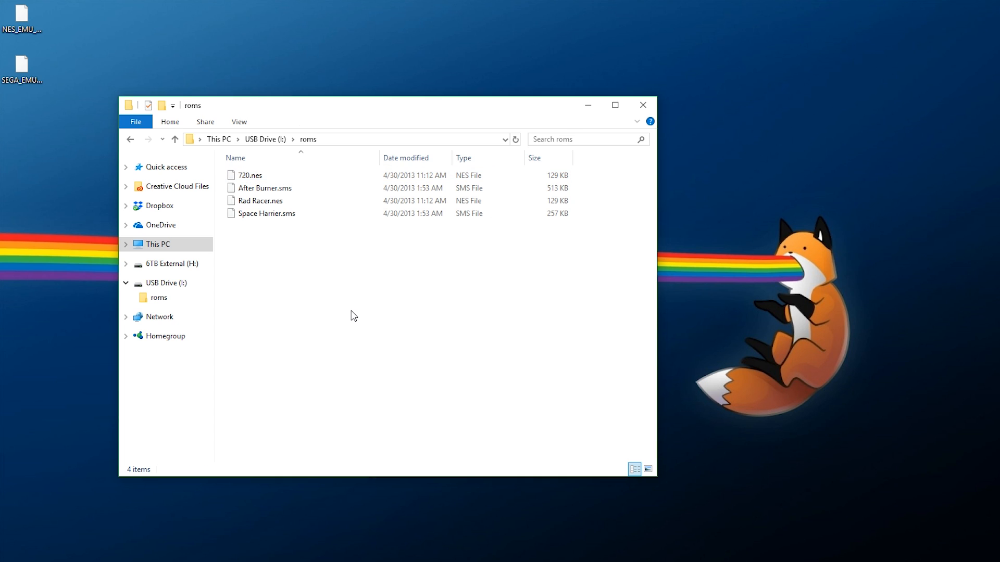
mouse_move(351, 315)
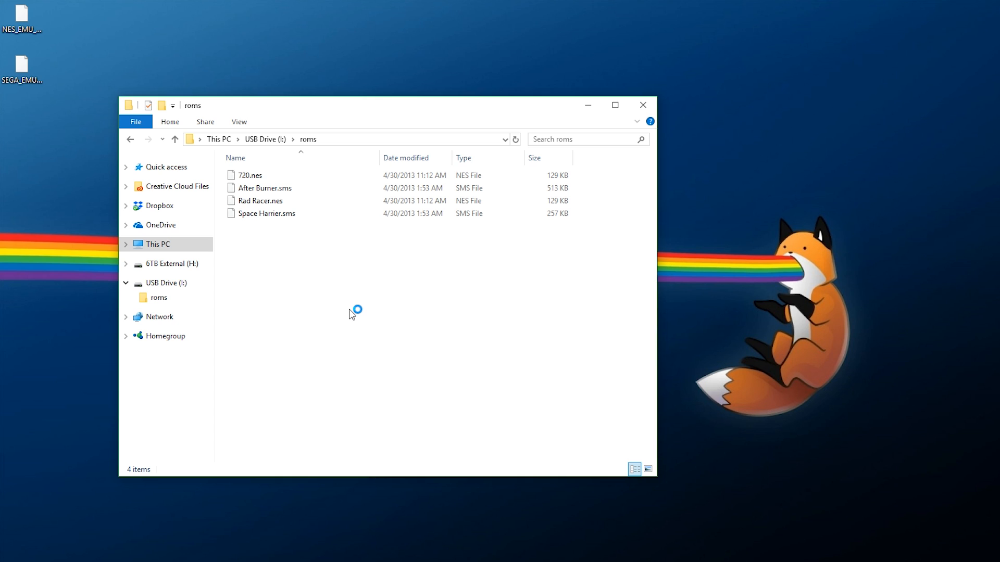
mouse_move(339, 292)
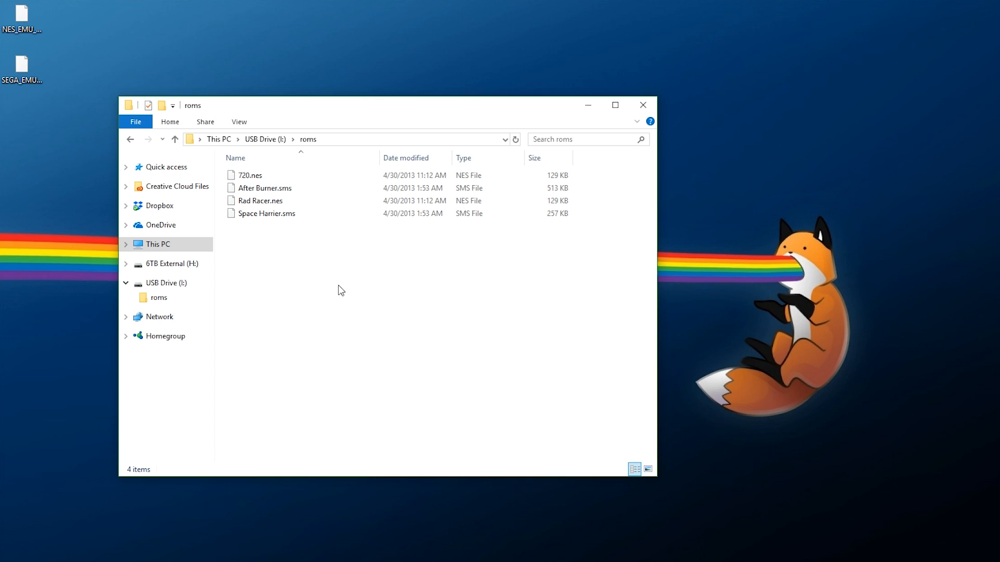
click(250, 175)
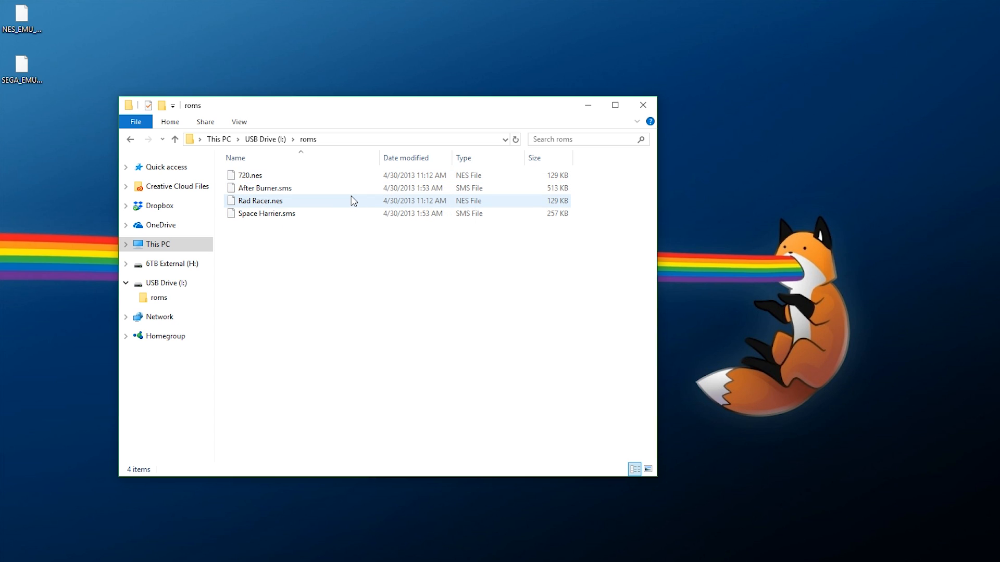
click(356, 256)
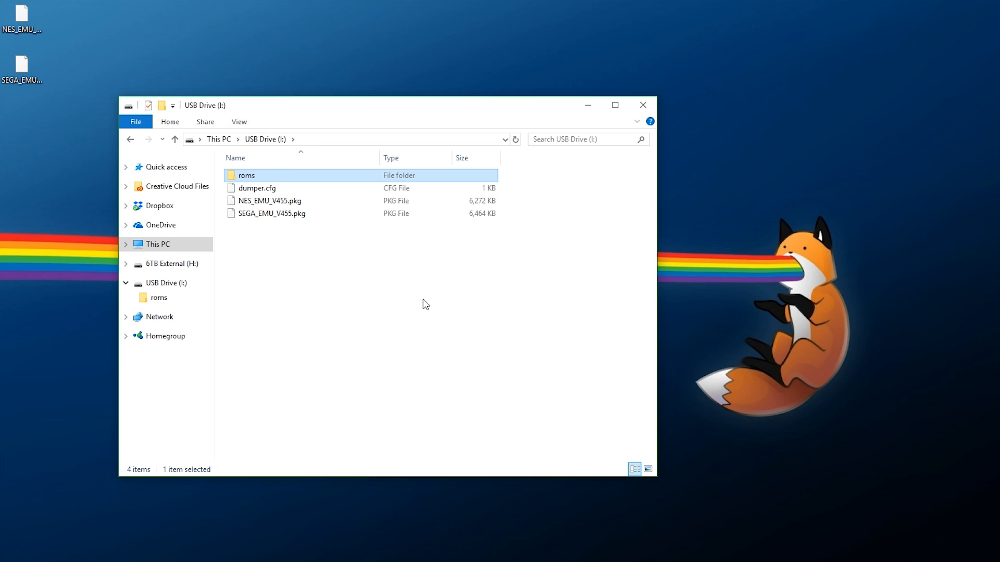
double_click(246, 175)
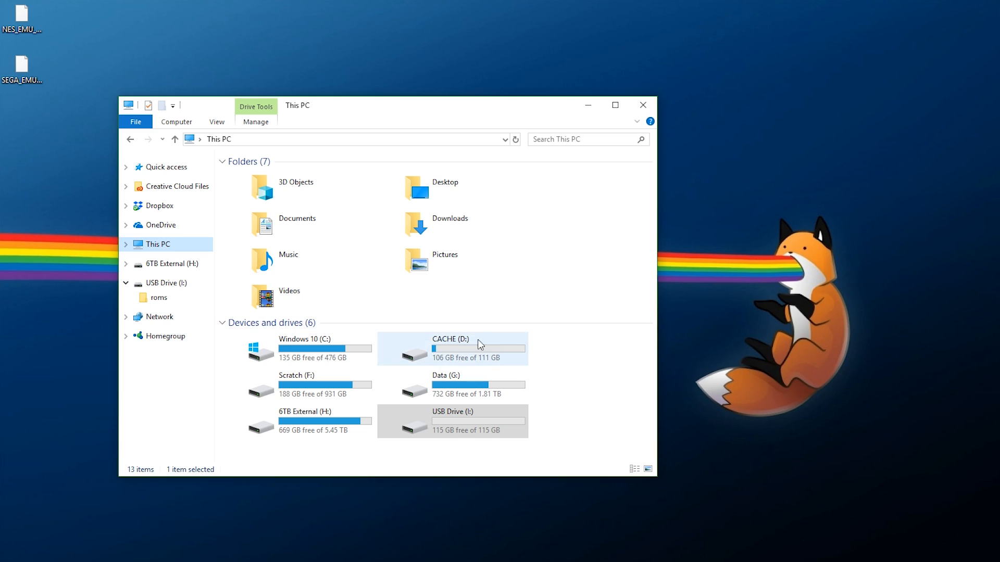
click(473, 421)
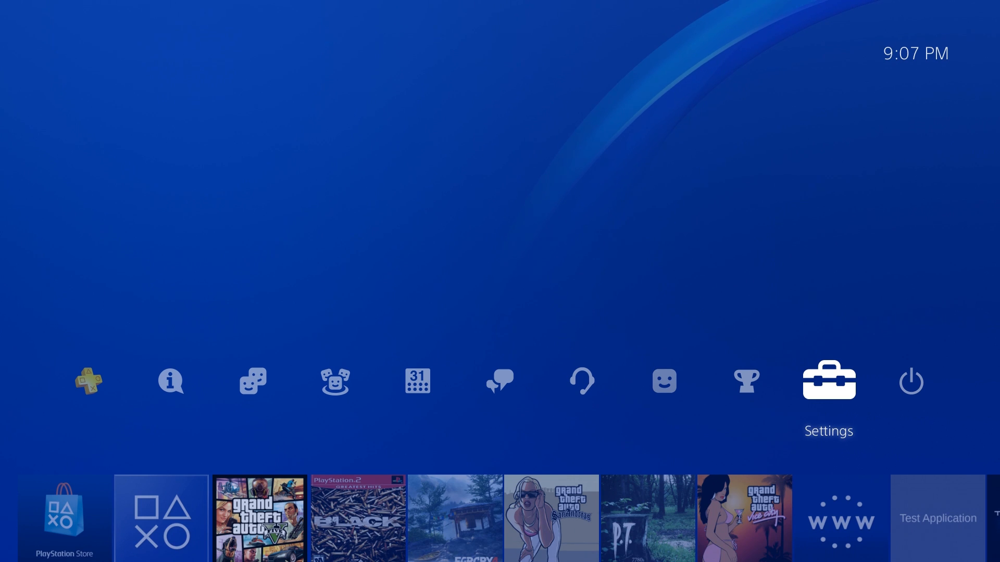
Load the PS4 4.55 Playground page in the browser and run the HEN tile to activate PS4HEN v1.4.
click(829, 380)
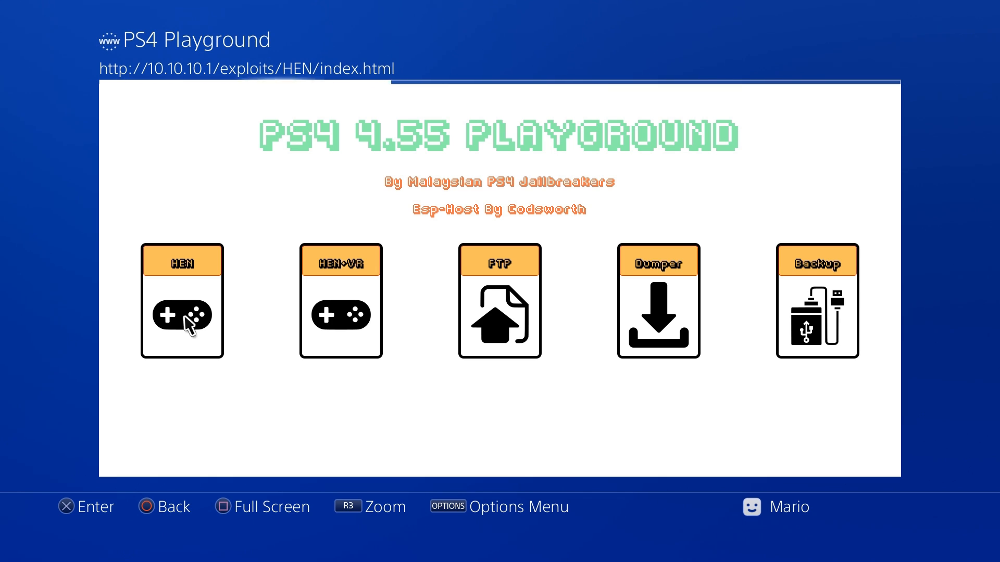
click(185, 325)
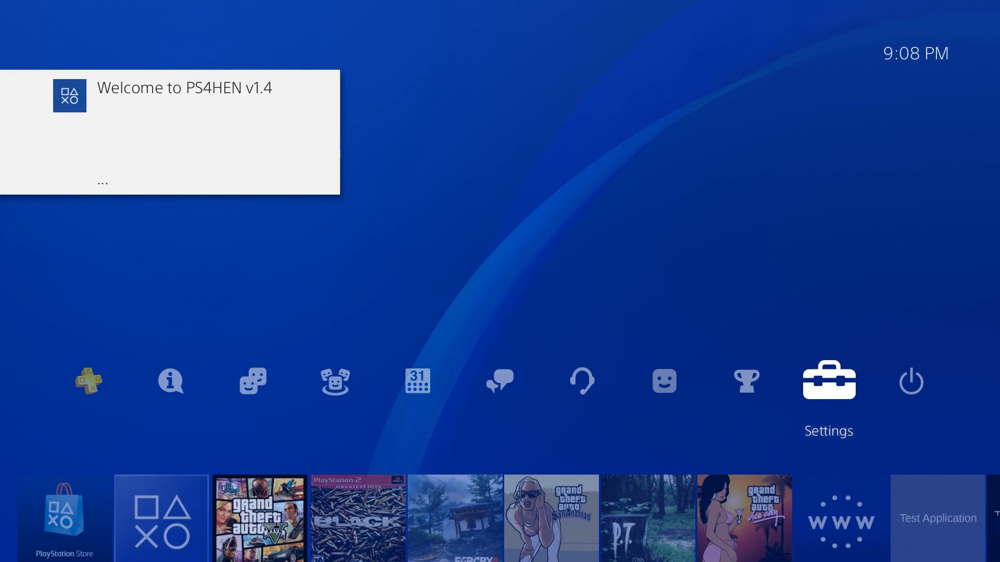
click(829, 379)
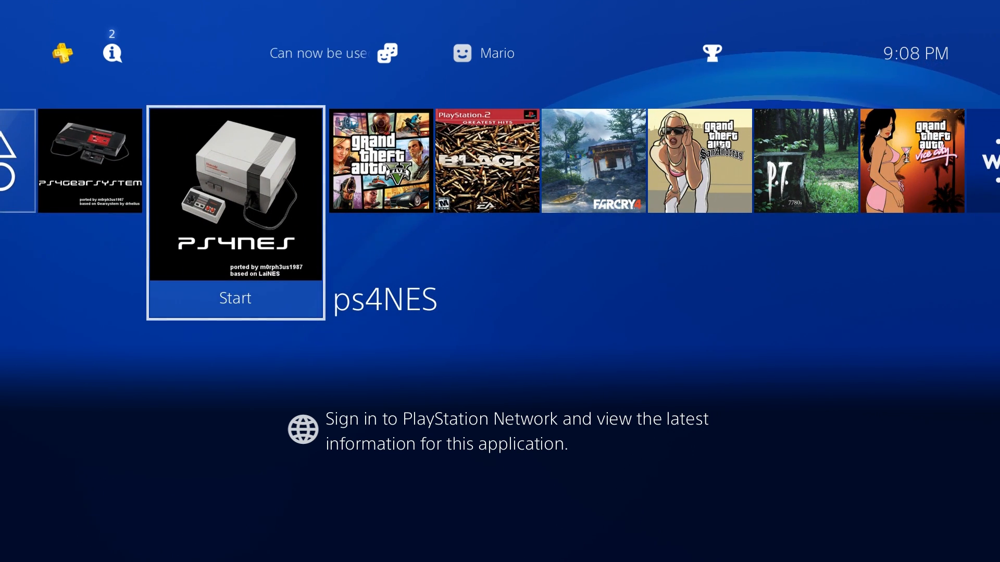
Start ps4NES, load Rad Racer.nes from /mnt/usb0/roms/ and run it, then return home.
click(235, 298)
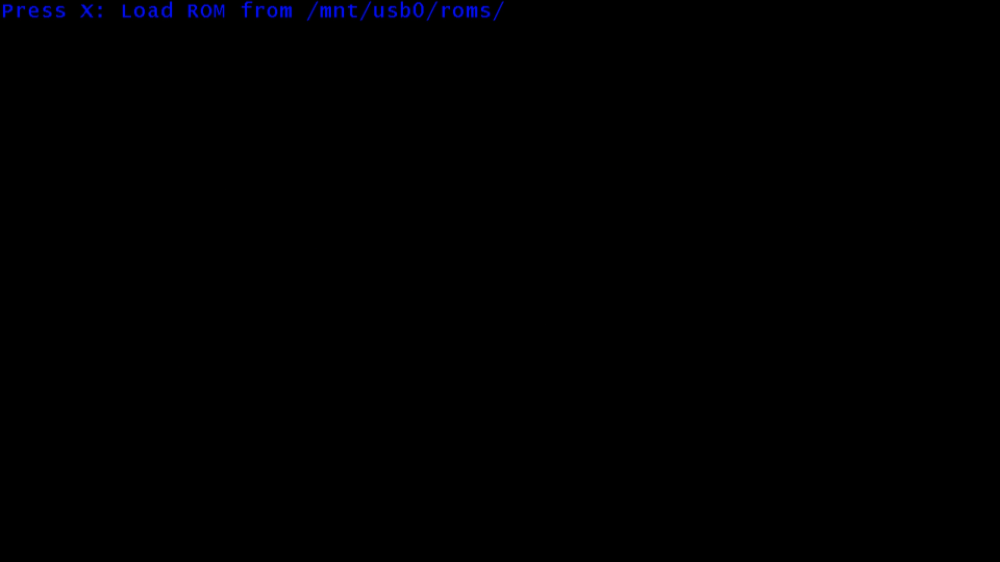
key(x)
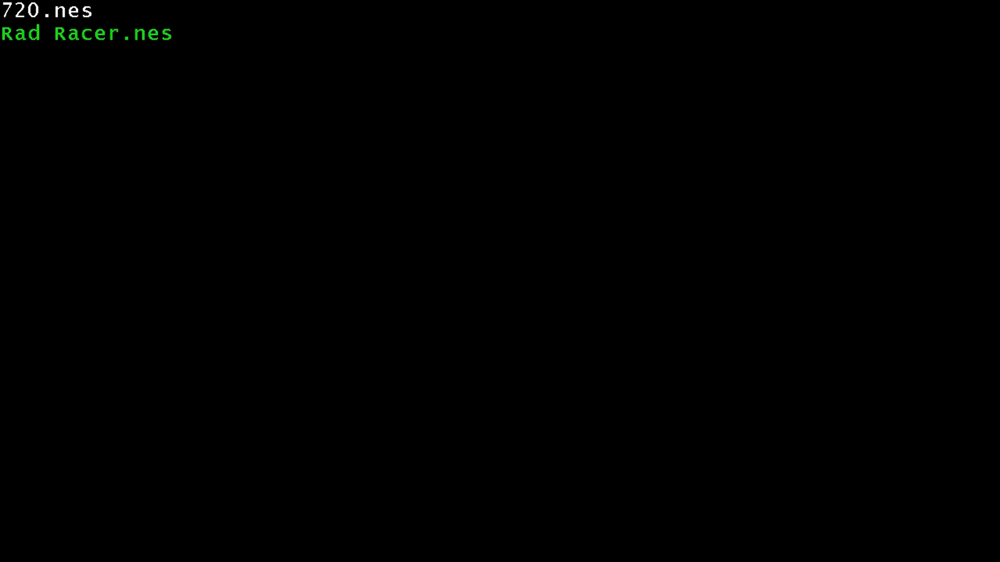
double_click(86, 34)
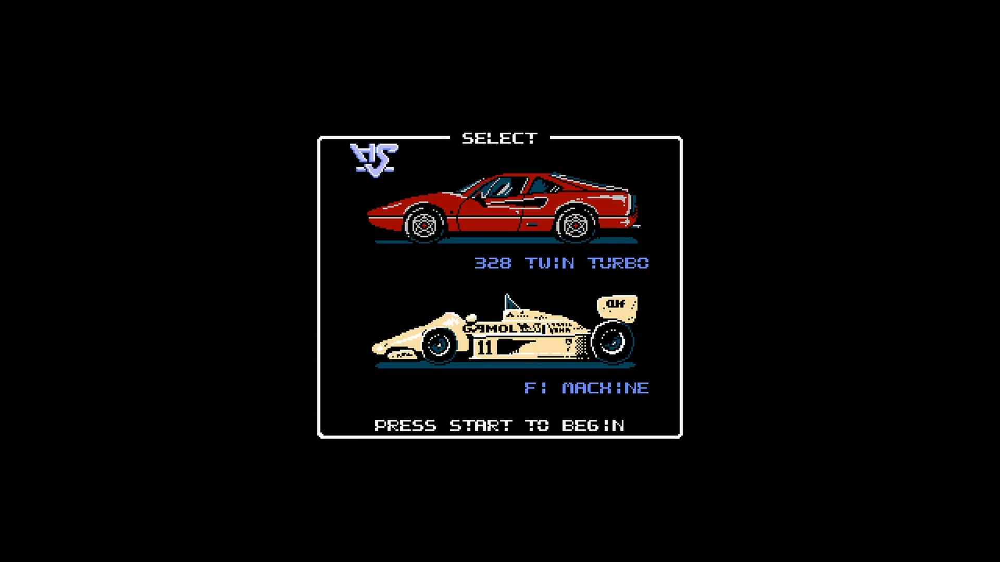
key(enter)
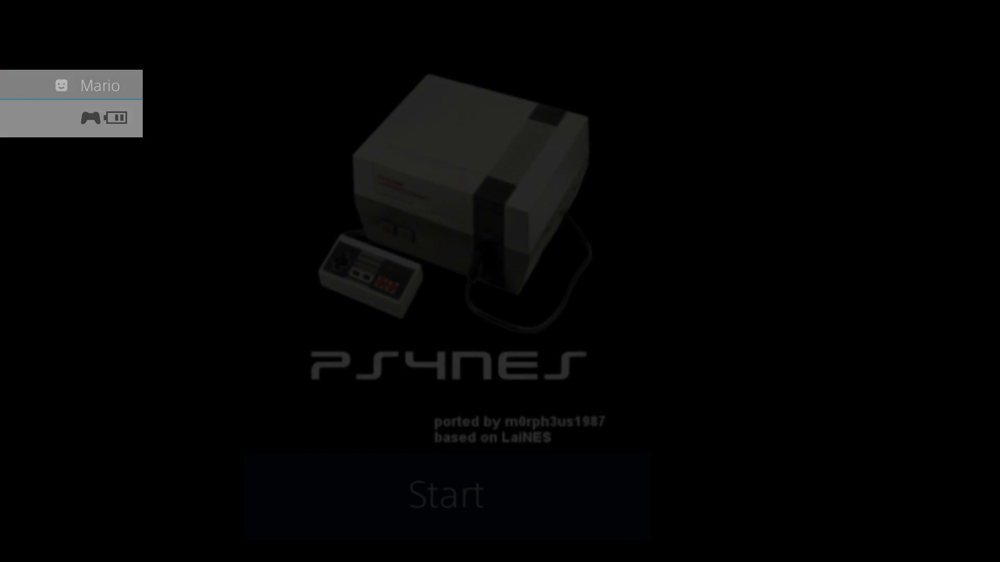
click(446, 496)
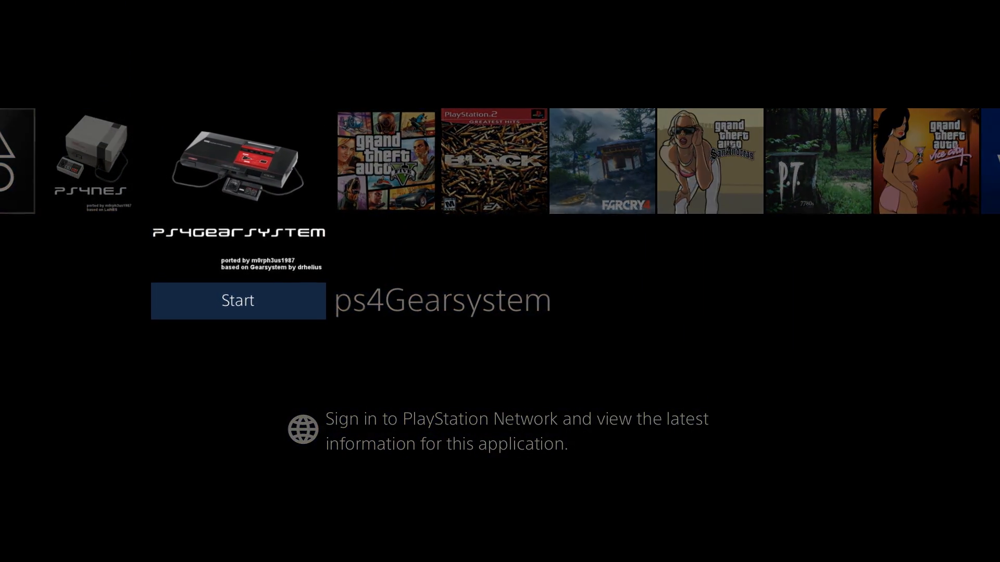
Start ps4Gearsystem and load its ROM list from /mnt/usb0/roms/.
click(237, 300)
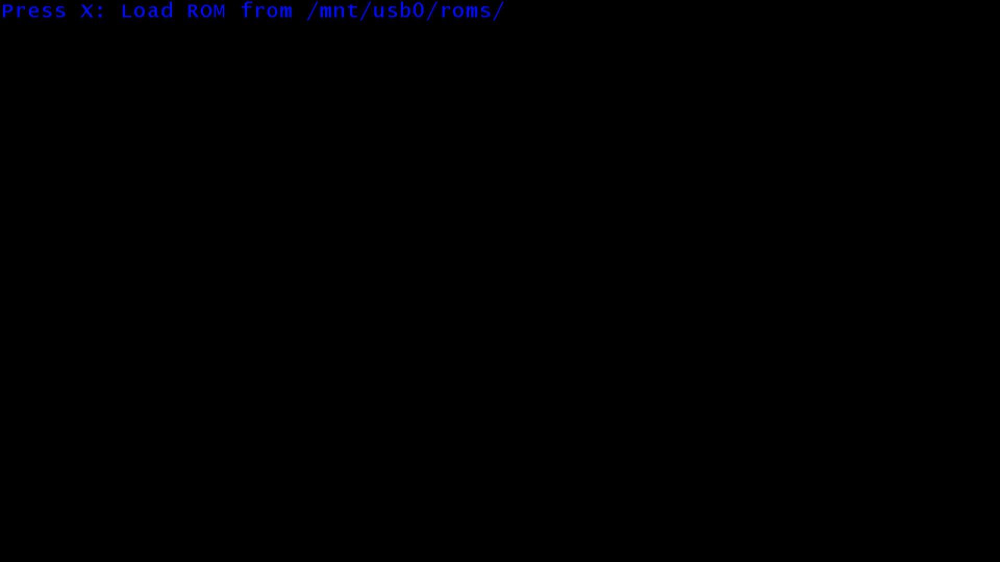
key(x)
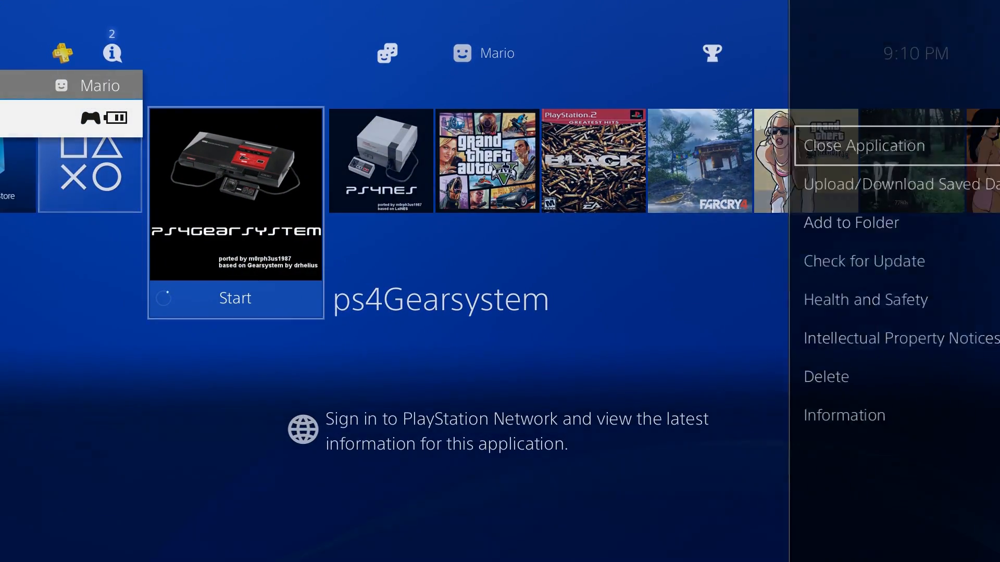
Close ps4Gearsystem and restart it to list Space Harrier.sms and After Burner.sms.
click(865, 145)
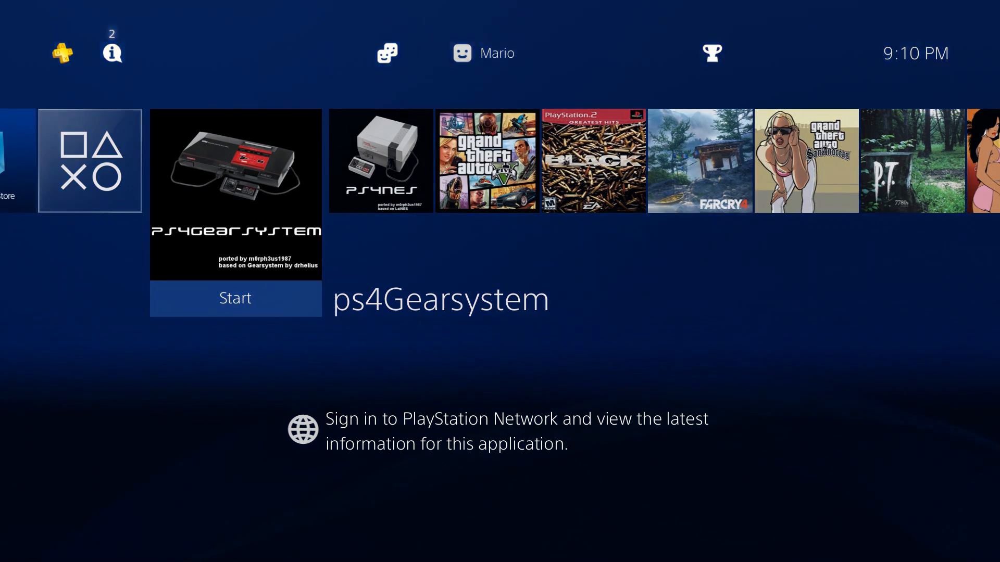
click(235, 298)
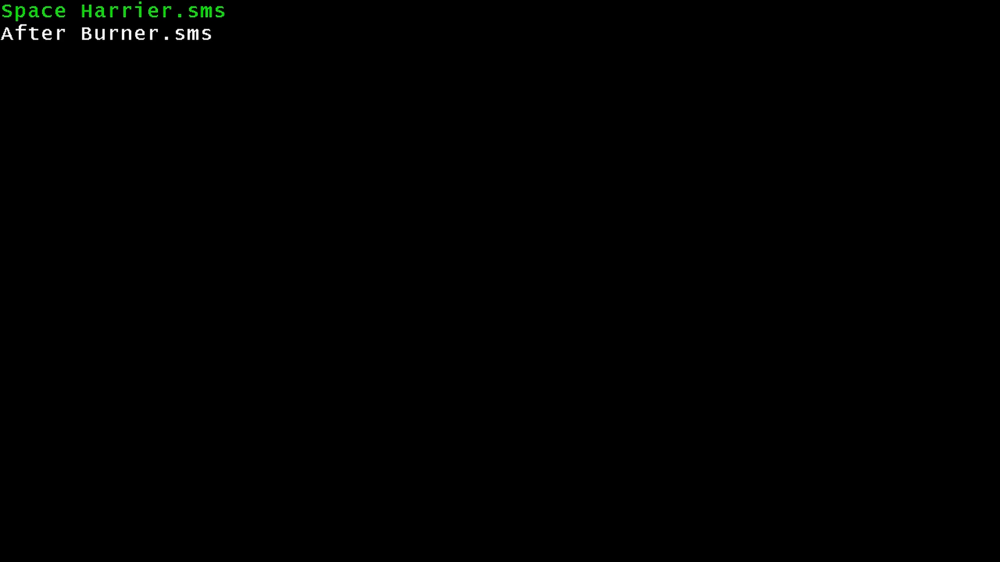